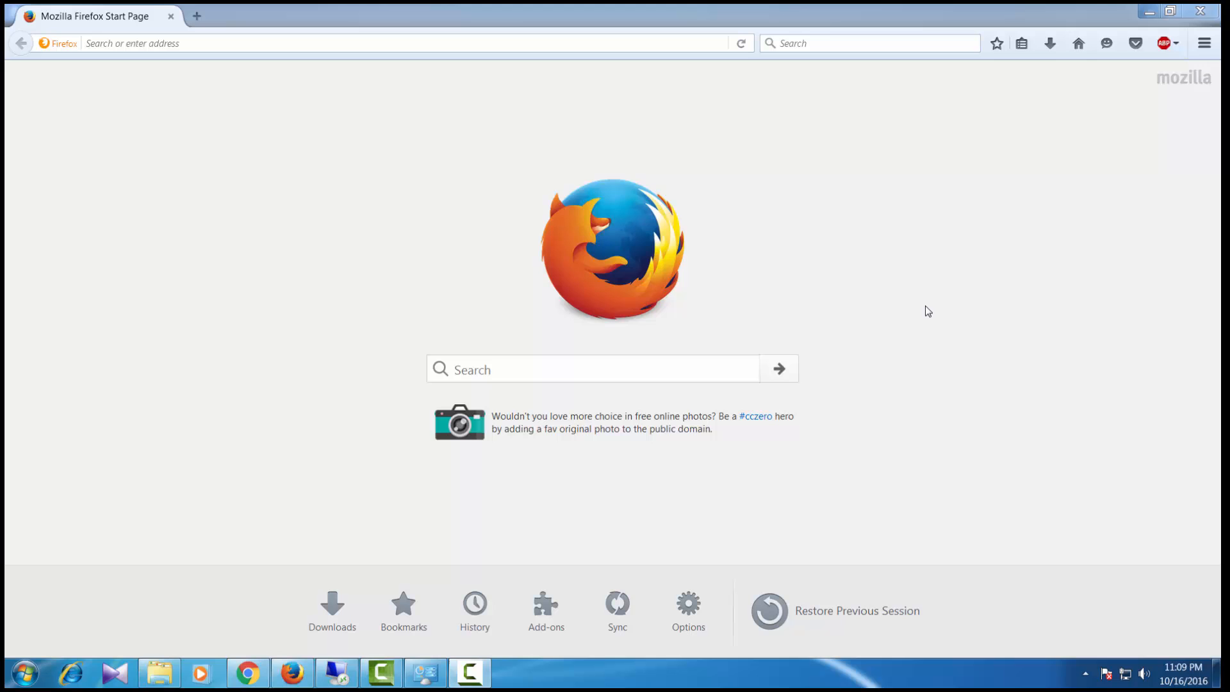
# Go to nodejs.org and save the v4.6.0 LTS Windows installer to disk
pyautogui.click(393, 43)
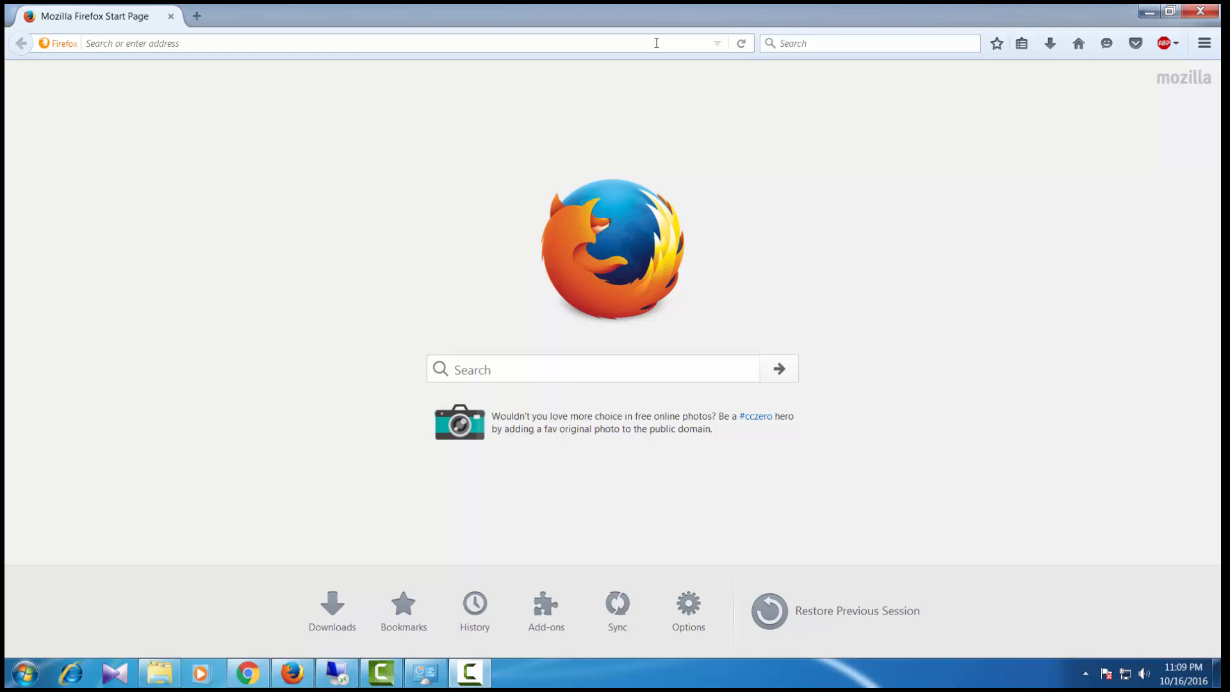
pyautogui.write('nodejs.org/en/')
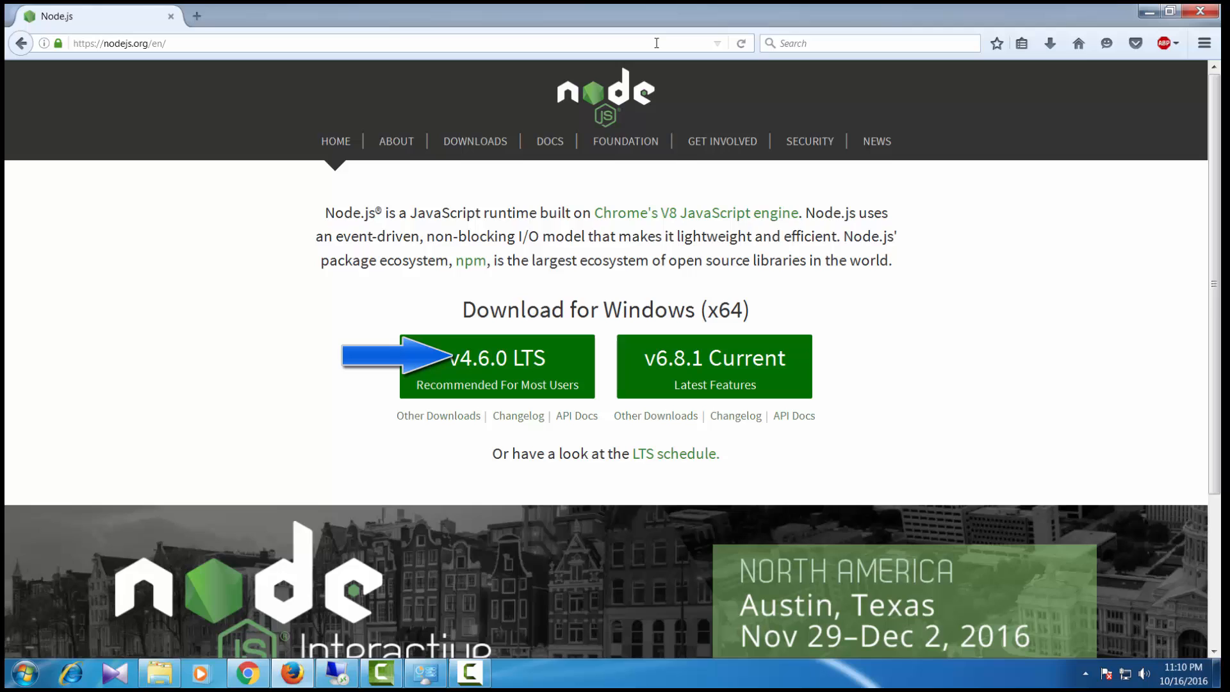
pyautogui.moveTo(496, 384)
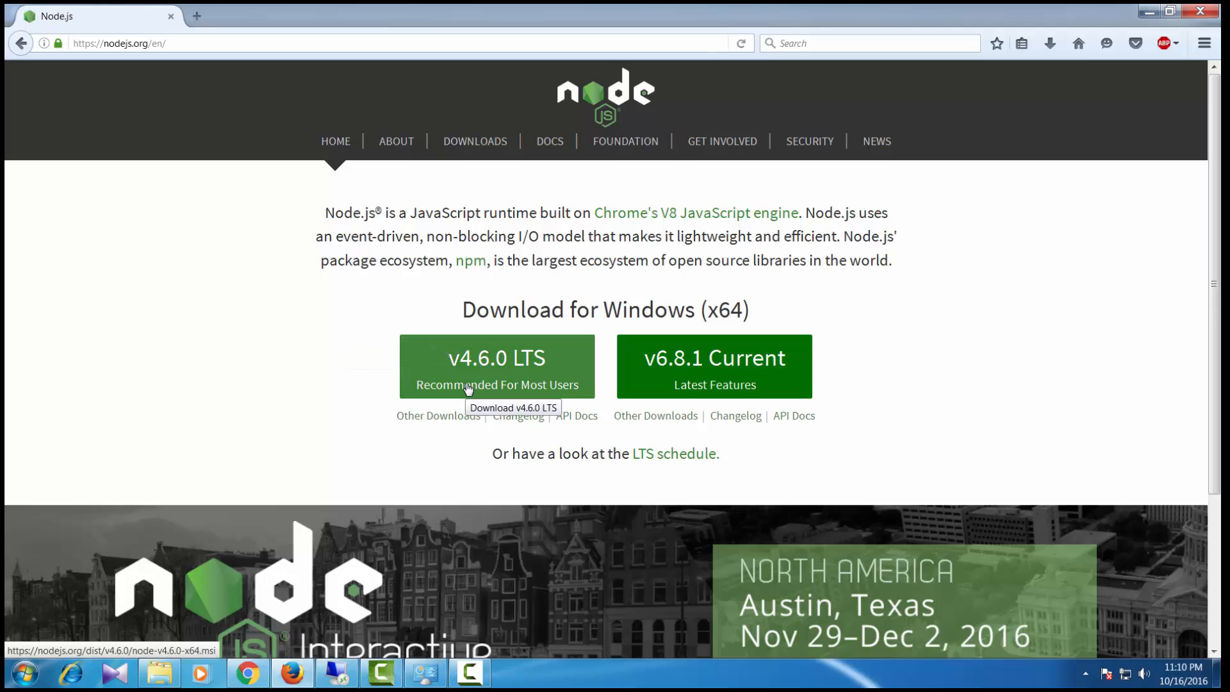
pyautogui.click(496, 365)
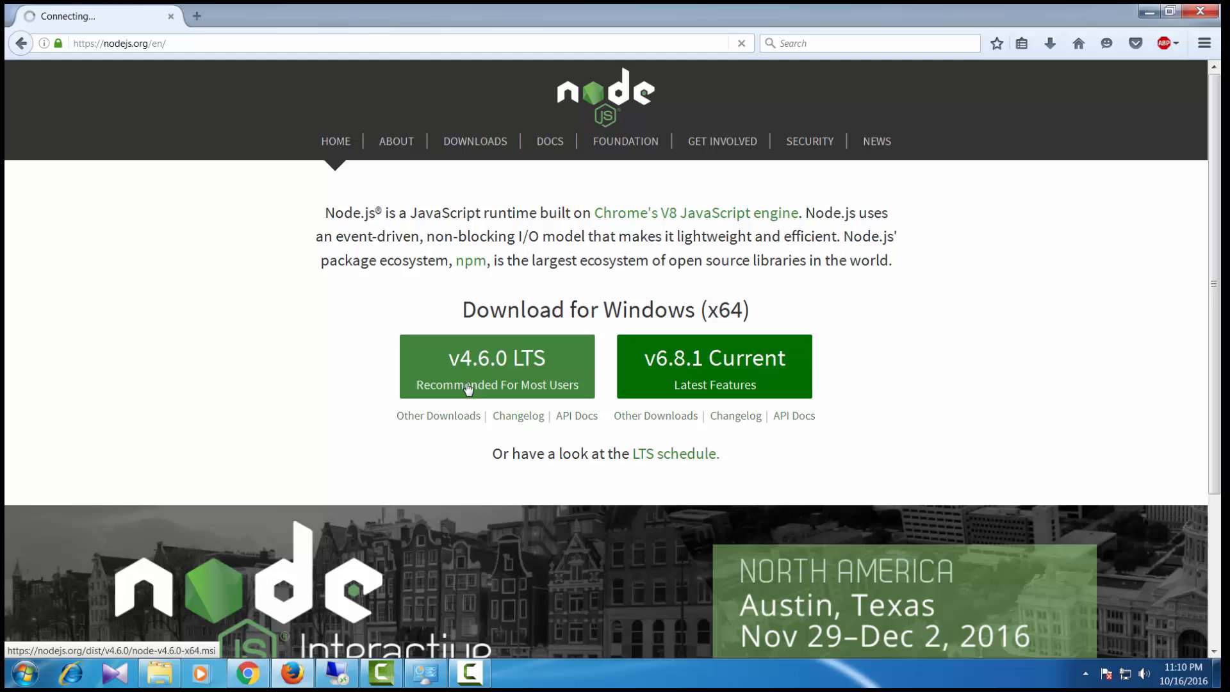
pyautogui.click(496, 366)
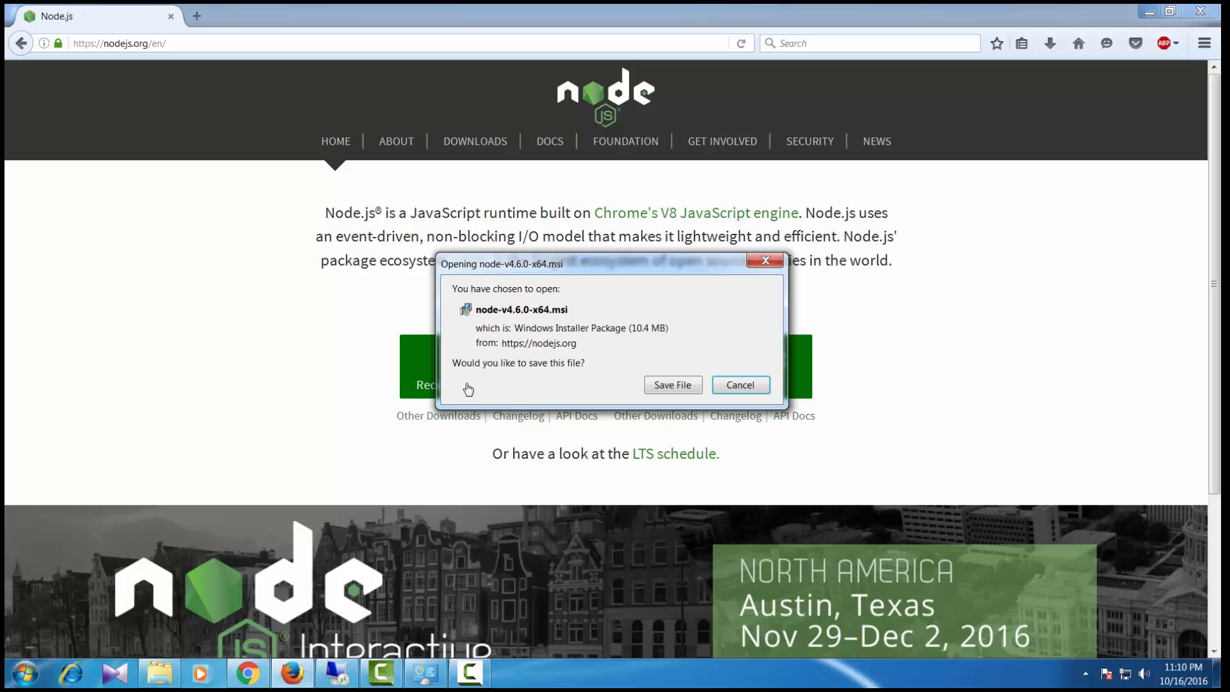
pyautogui.click(739, 384)
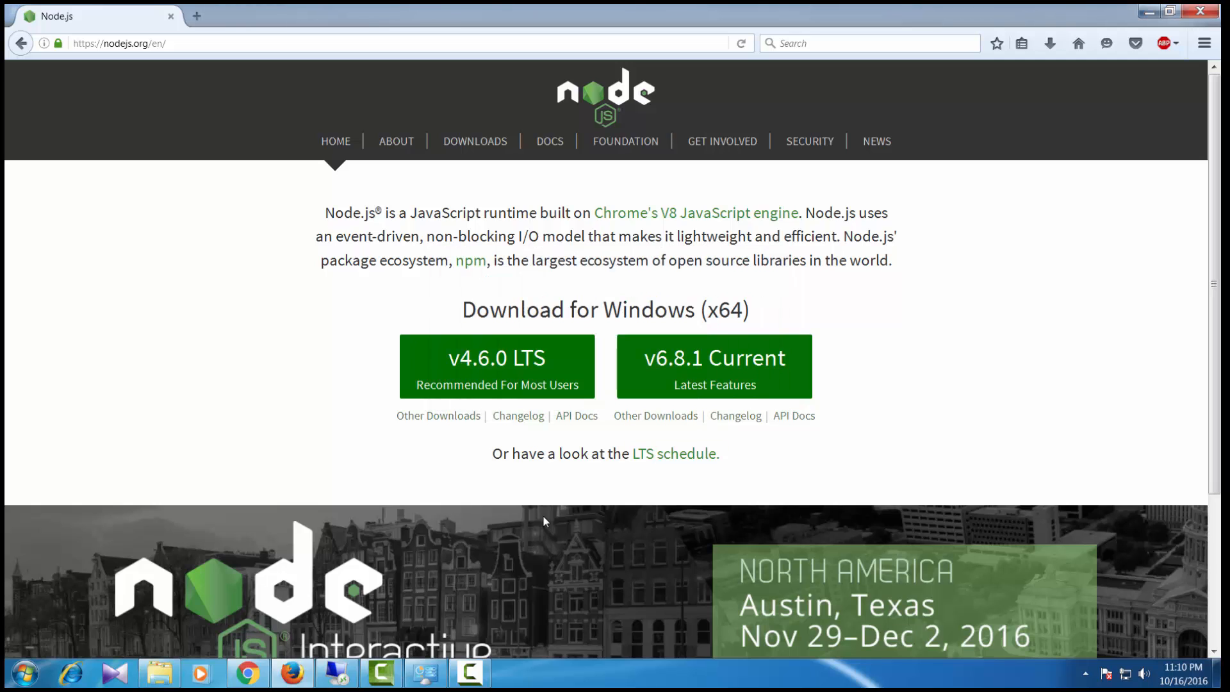
pyautogui.moveTo(526, 512)
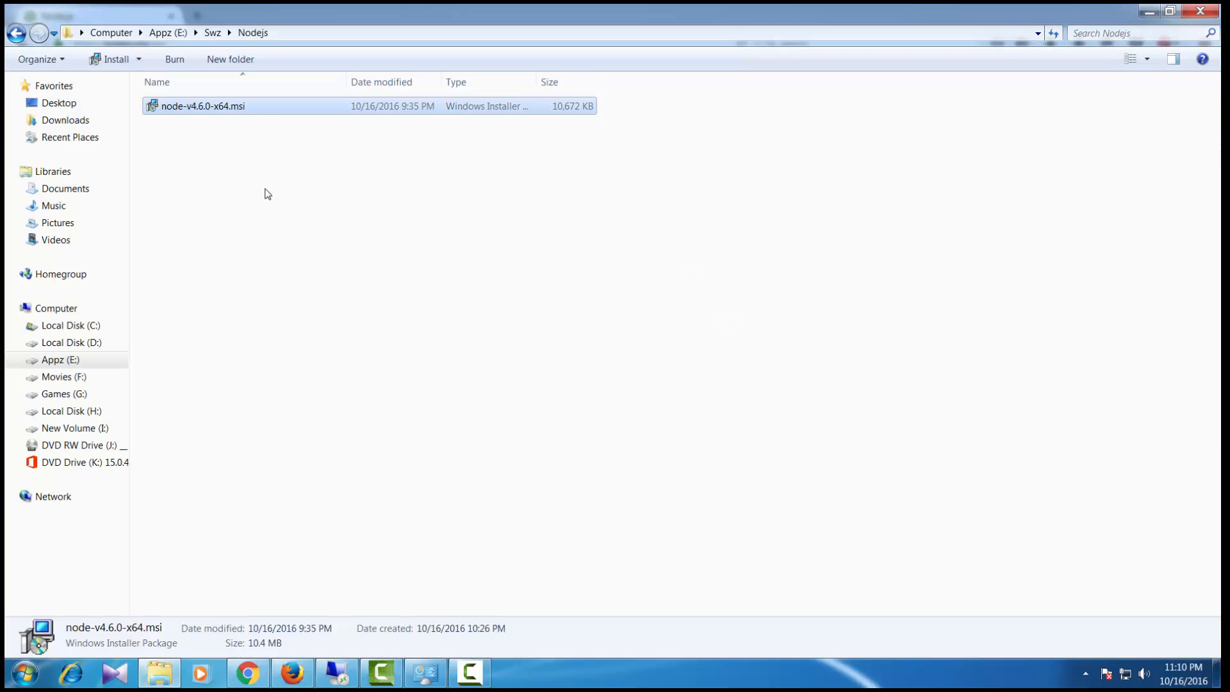
# Run node-v4.6.0-x64.msi from the Nodejs folder, allowing it past the security warning
pyautogui.doubleClick(203, 105)
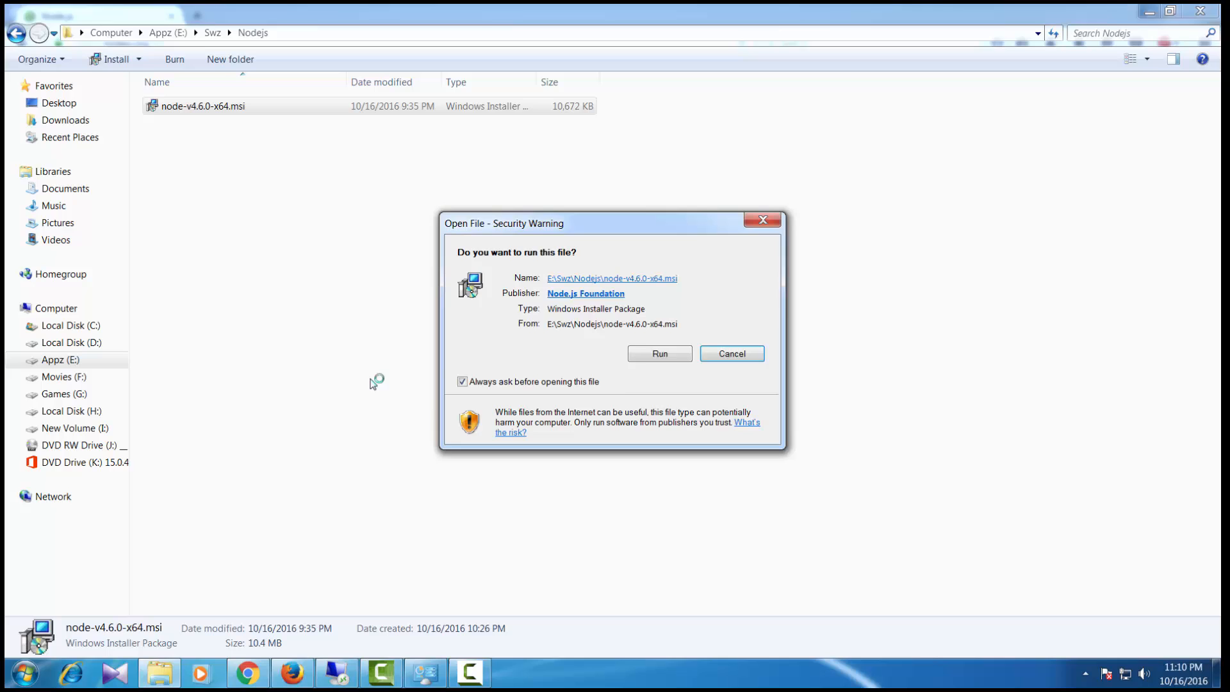
pyautogui.click(659, 353)
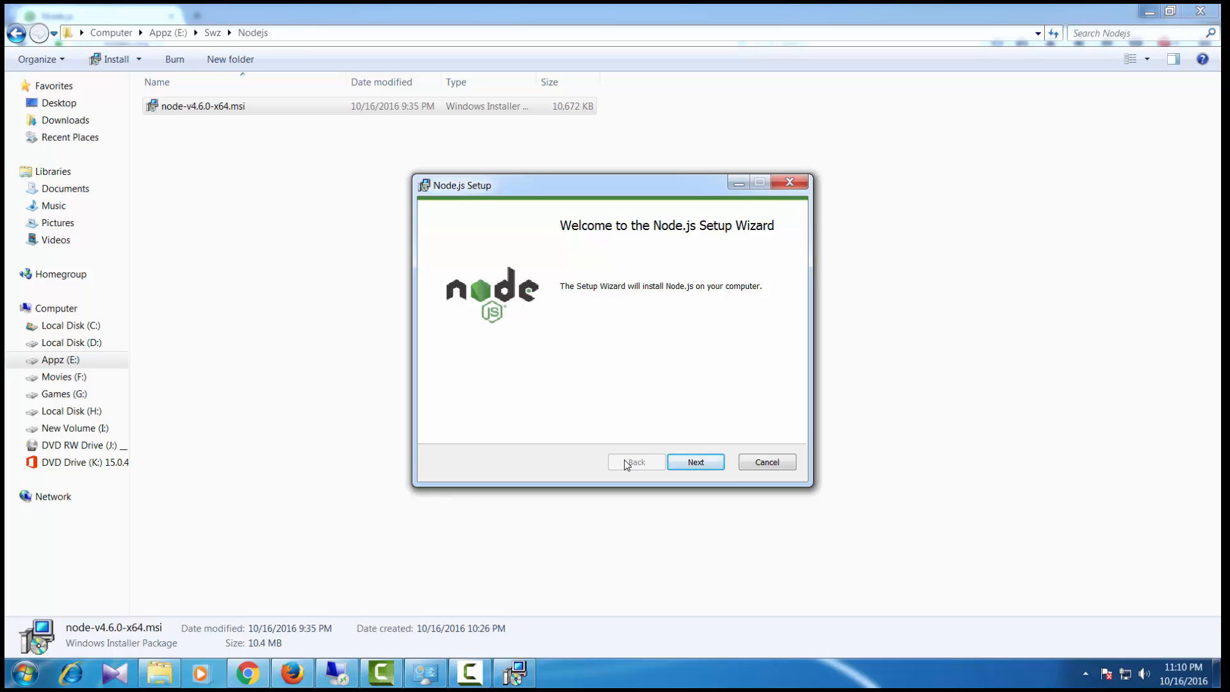
pyautogui.moveTo(695, 461)
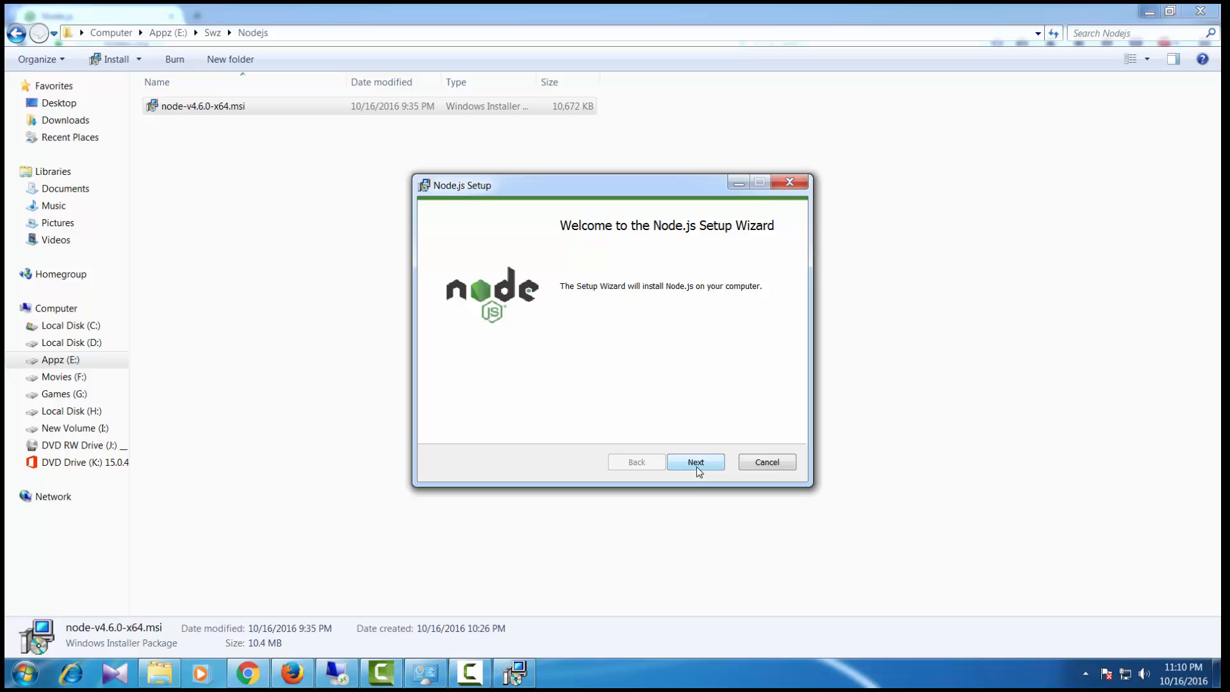
# Accept the license, keep the default folder and features, and install Node.js v4.6.0
pyautogui.click(695, 461)
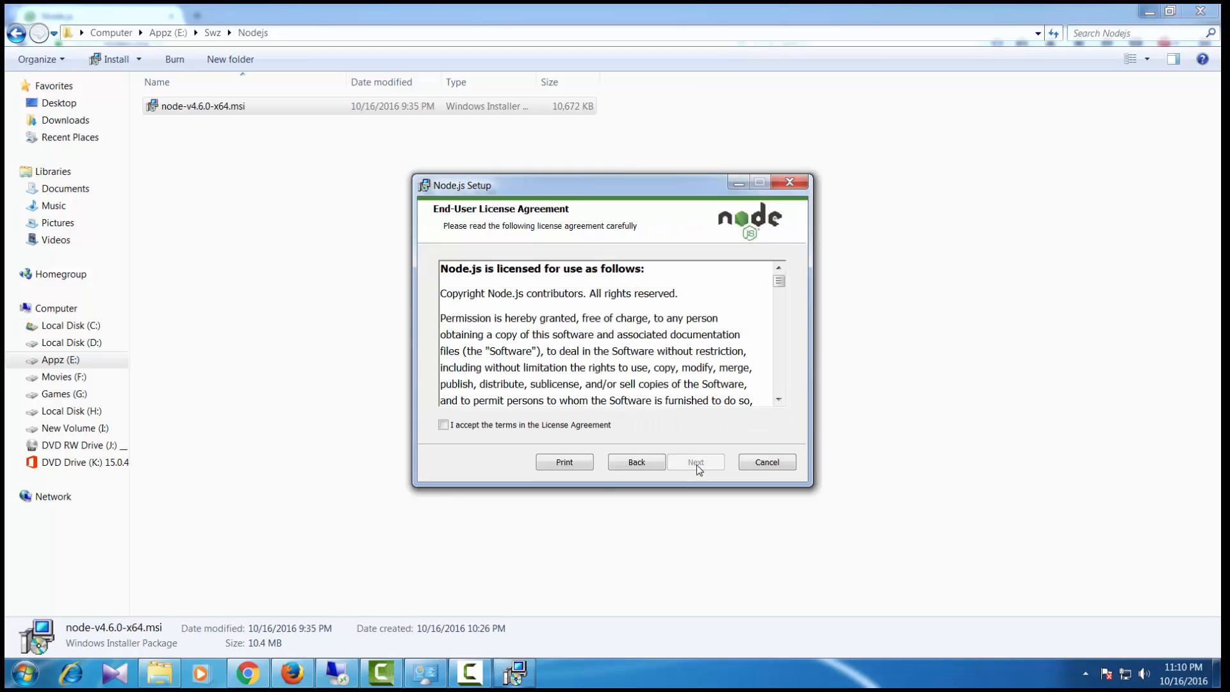
pyautogui.click(443, 424)
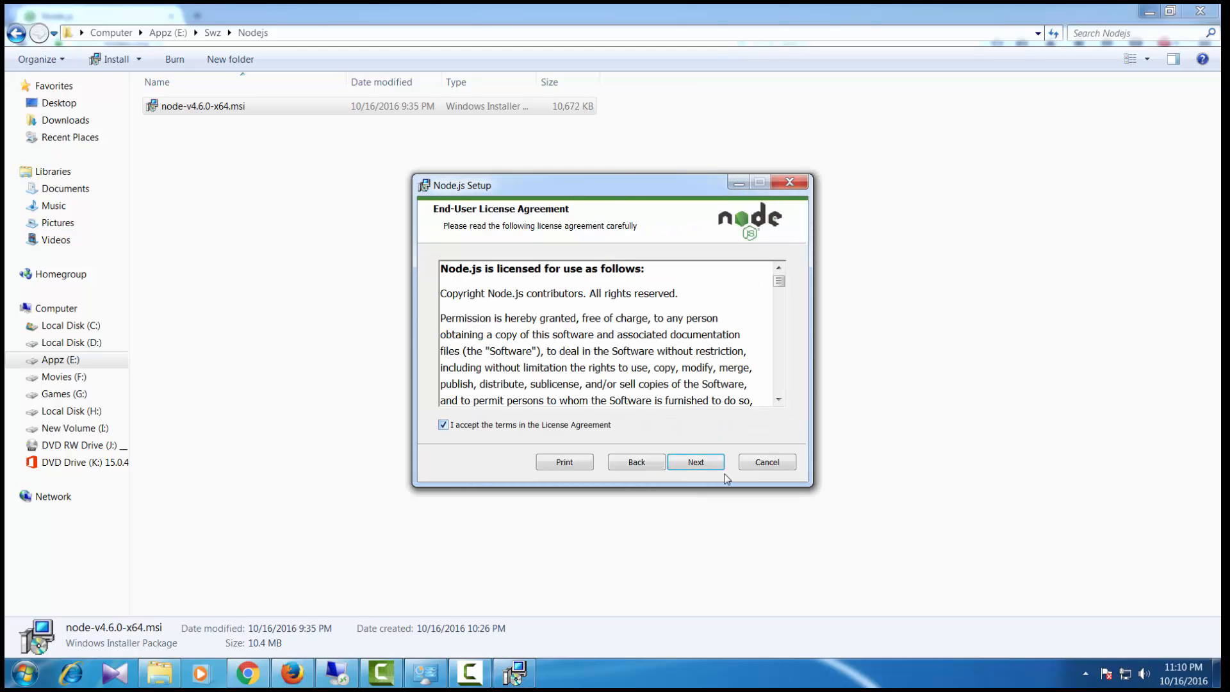
pyautogui.click(695, 462)
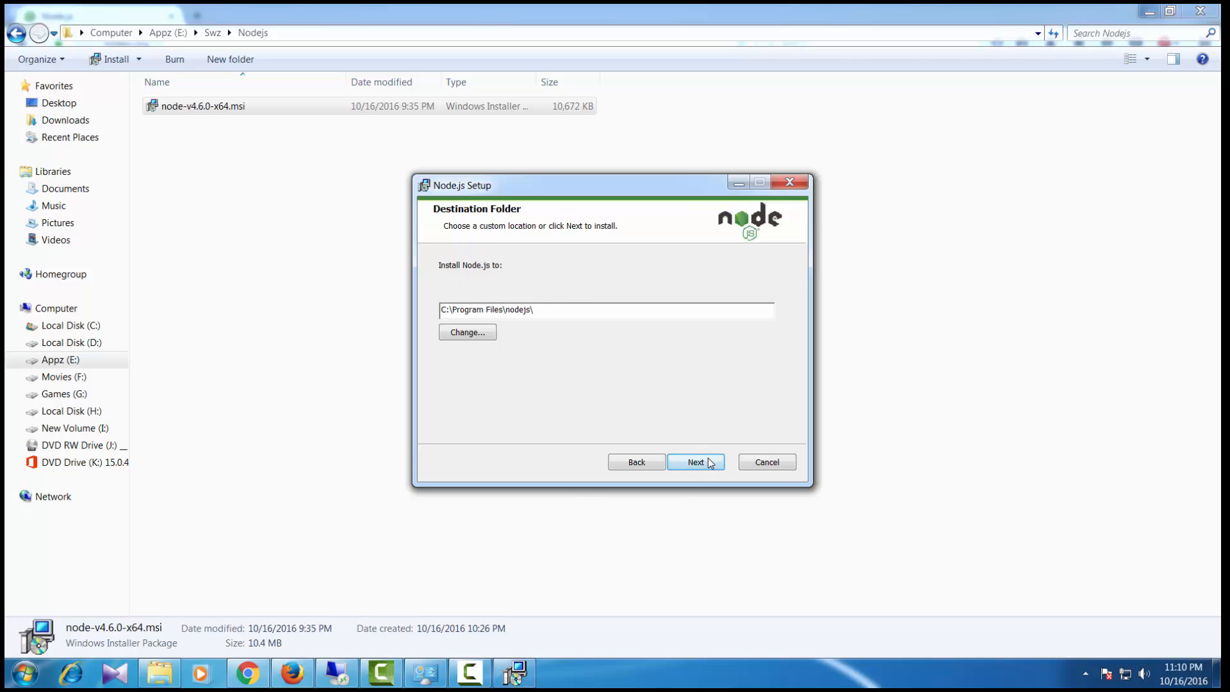
pyautogui.click(696, 462)
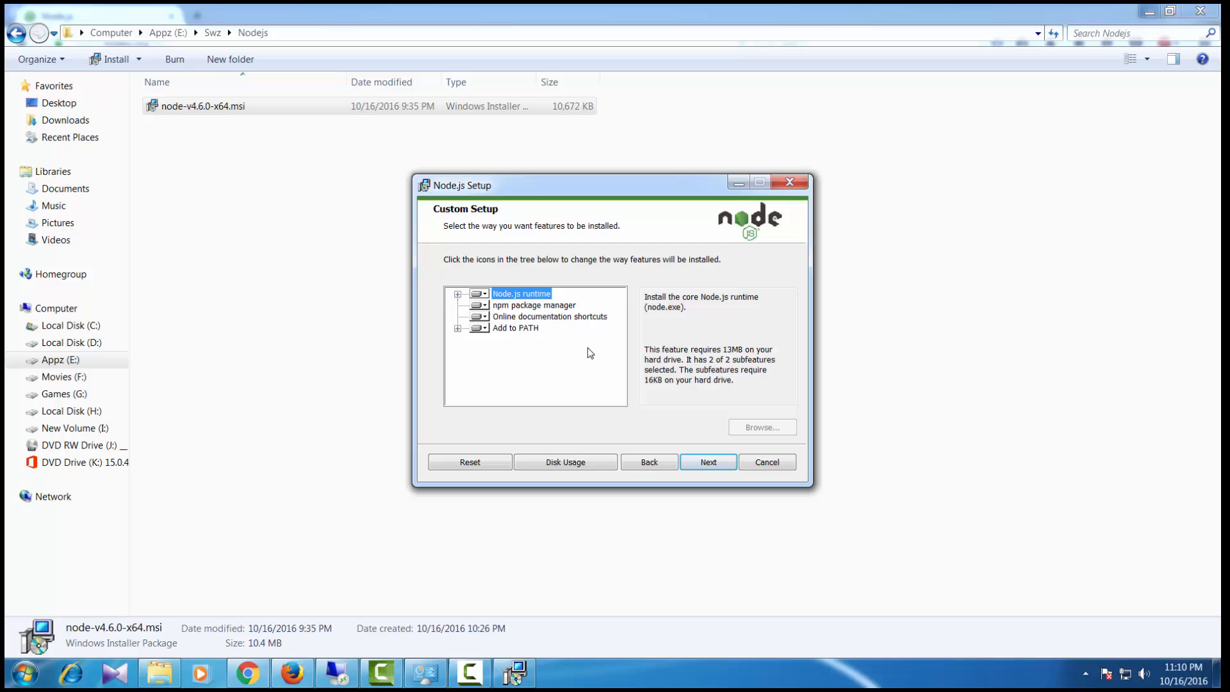
pyautogui.click(707, 461)
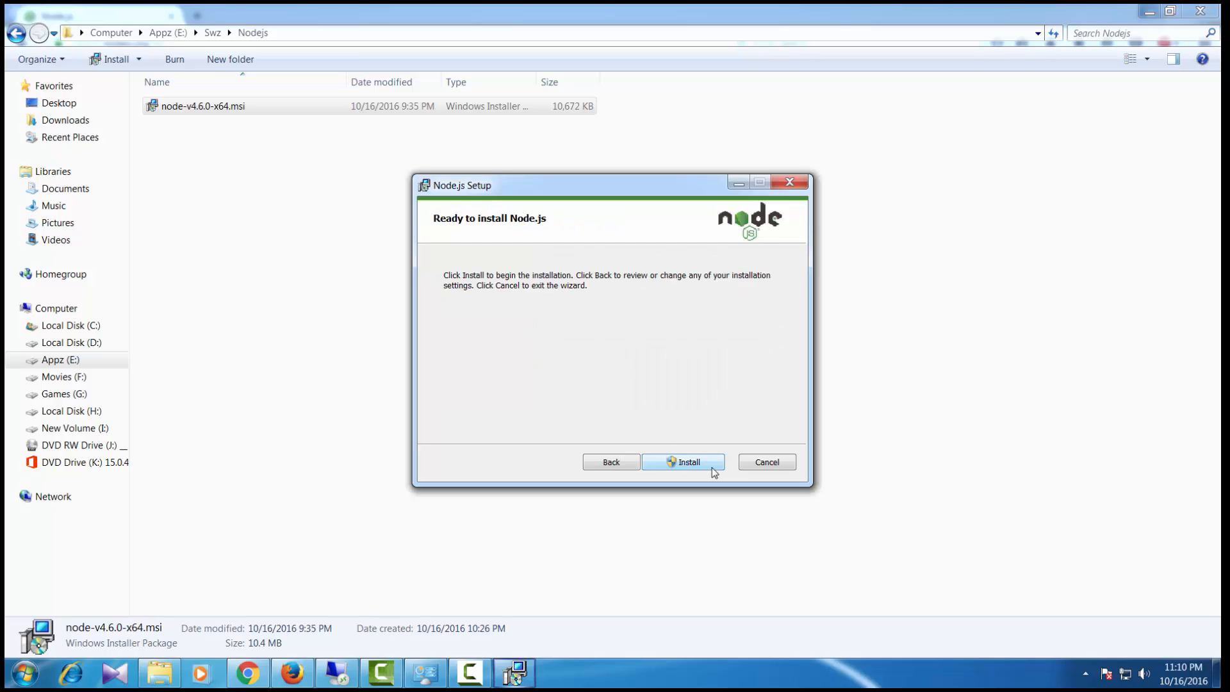
pyautogui.click(681, 461)
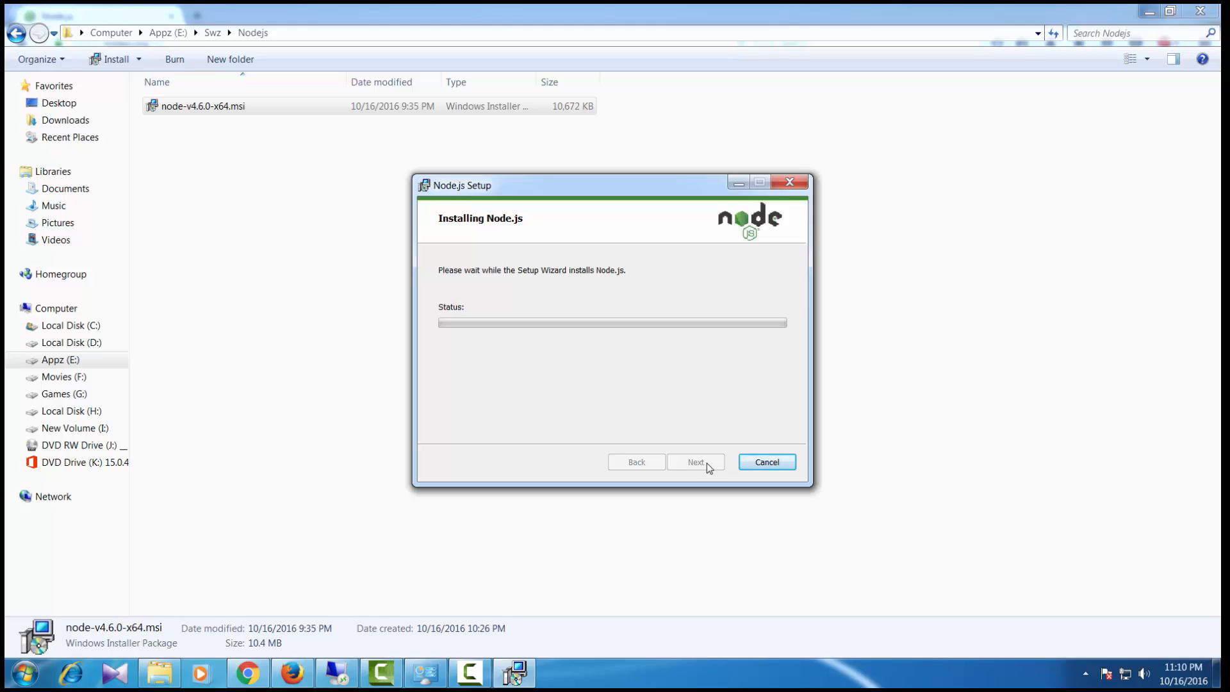
pyautogui.moveTo(703, 464)
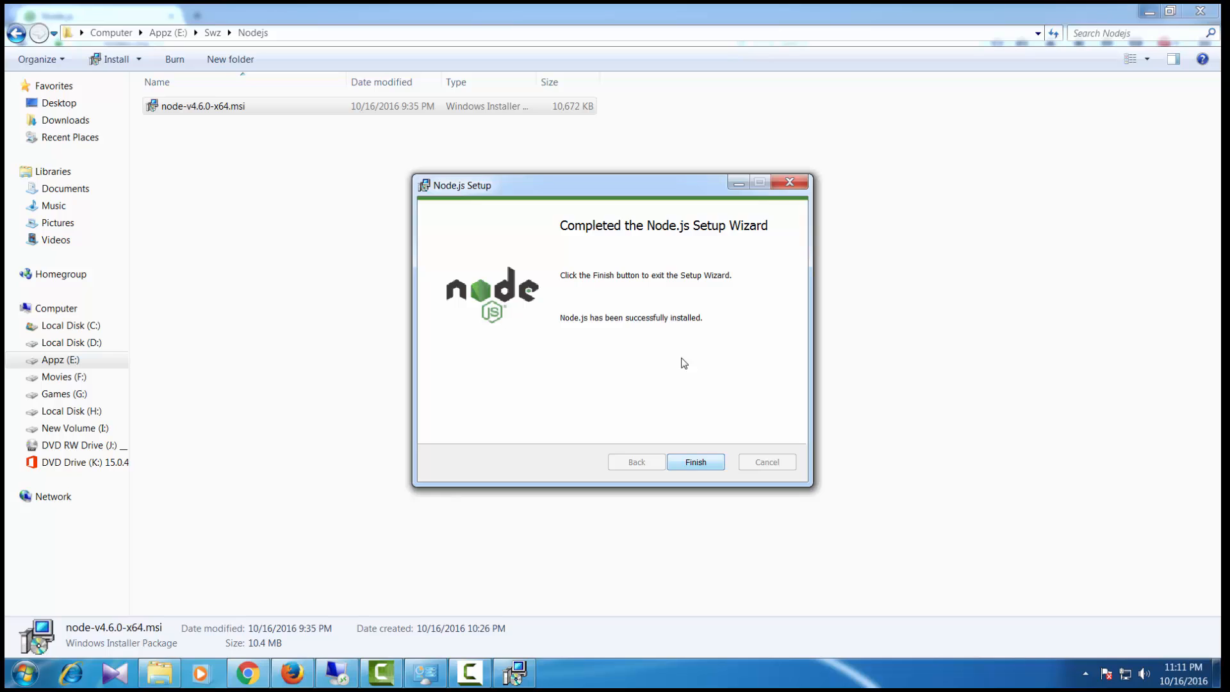
pyautogui.click(693, 462)
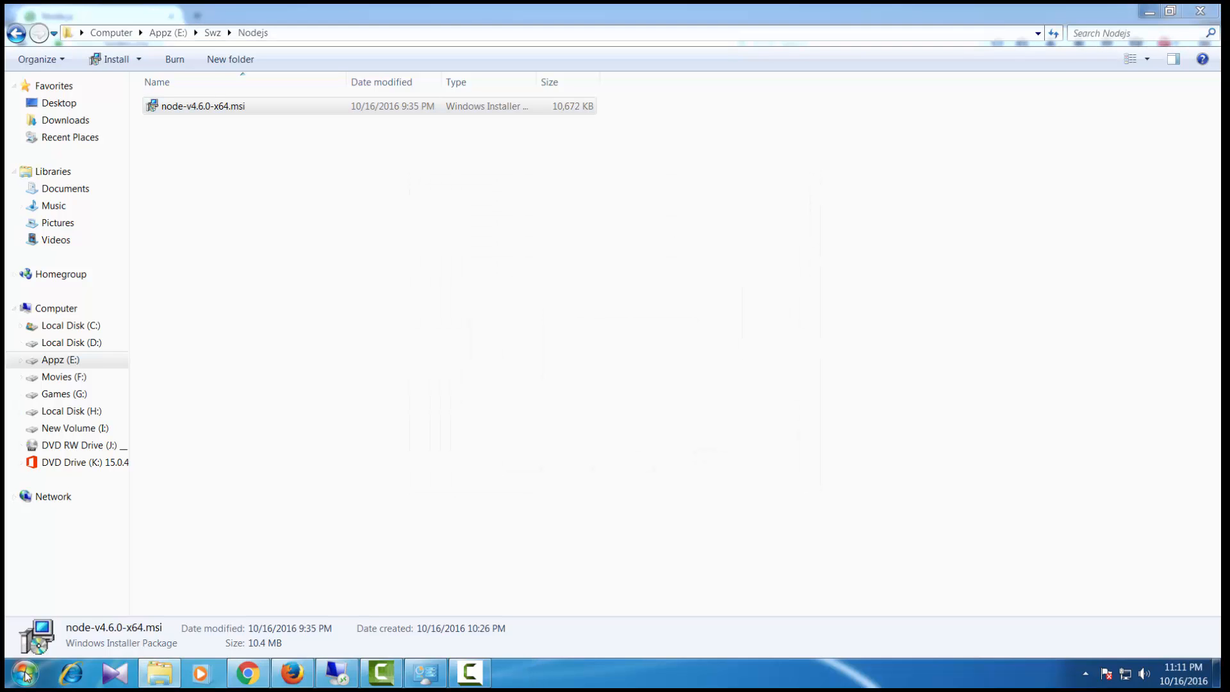
# Launch Node.js from the Node.js program group under All Programs
pyautogui.click(21, 674)
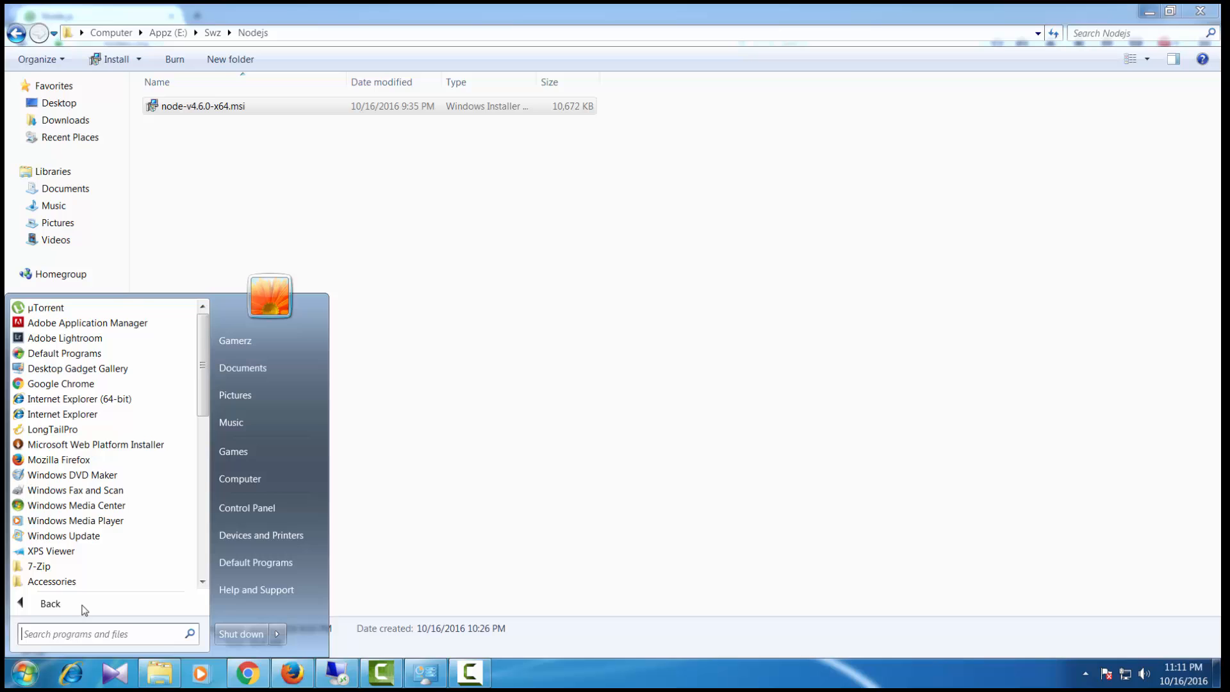
pyautogui.scroll(-3)
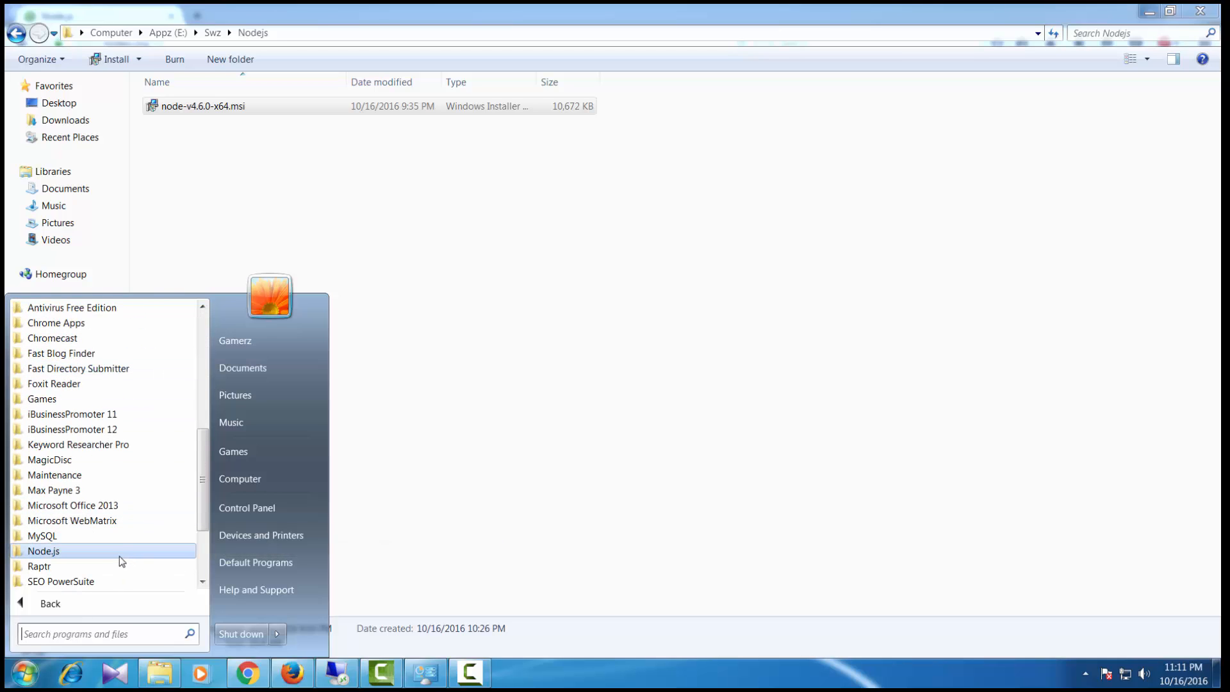
pyautogui.click(43, 550)
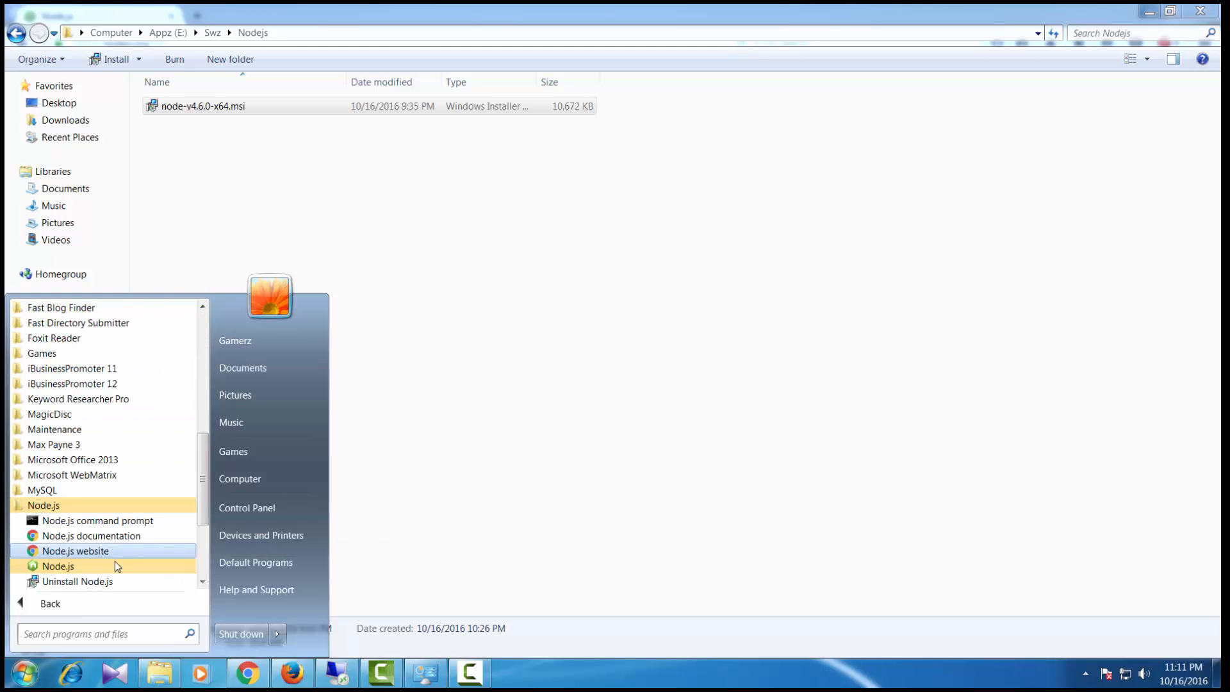
pyautogui.moveTo(58, 566)
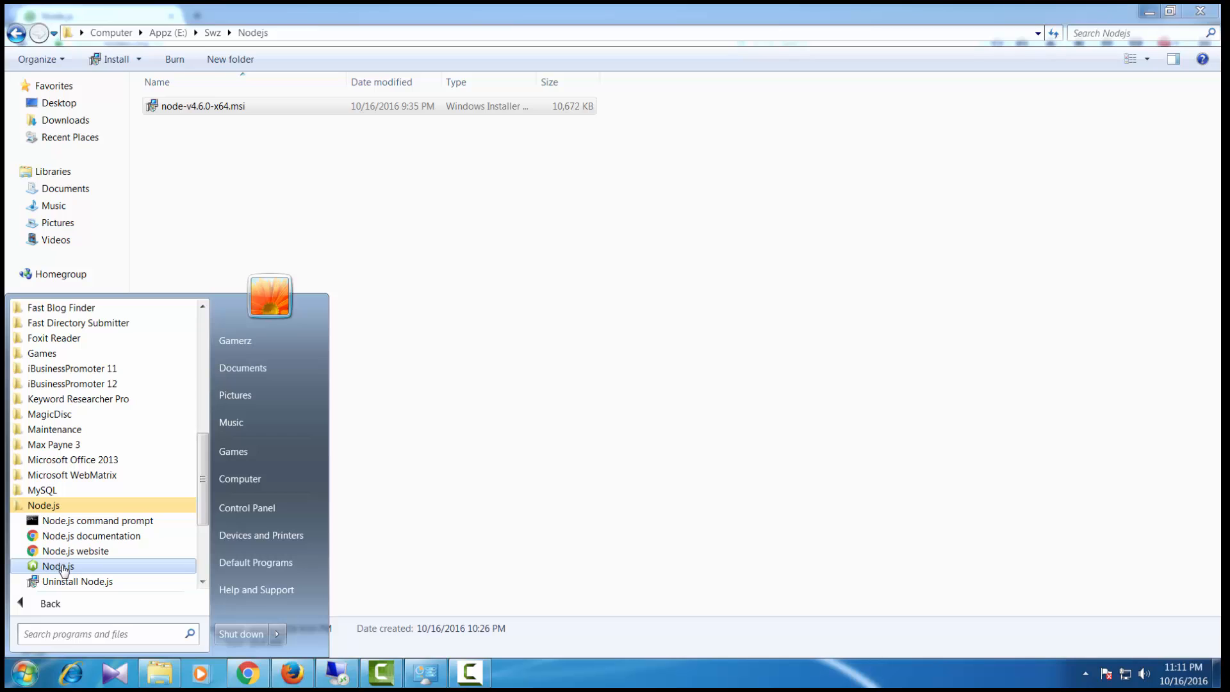
pyautogui.click(57, 566)
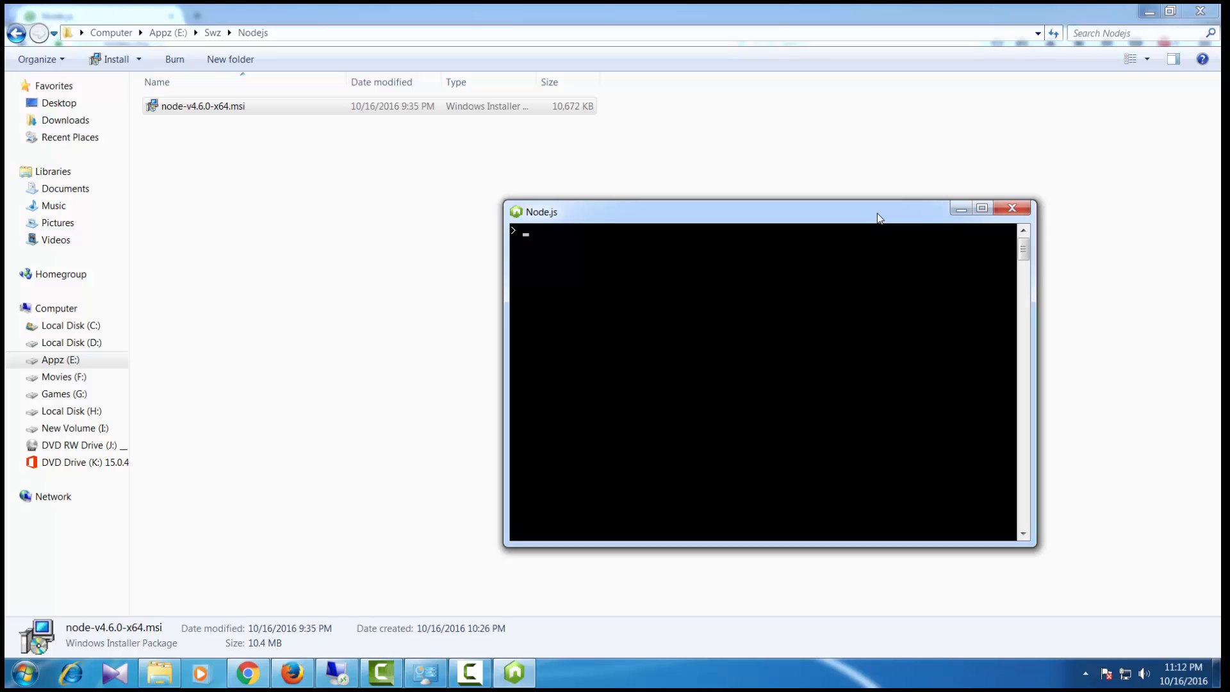
# Run console.log("Hello world"); in the Node.js REPL
pyautogui.write('con')
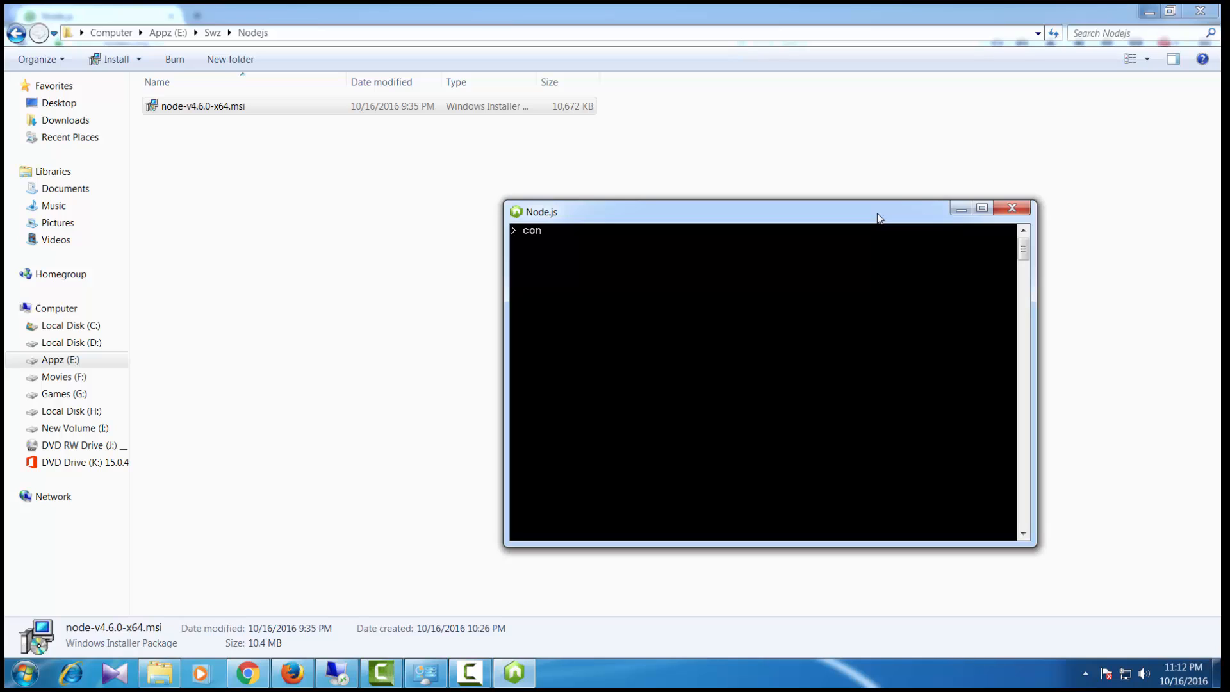
pyautogui.write('s1')
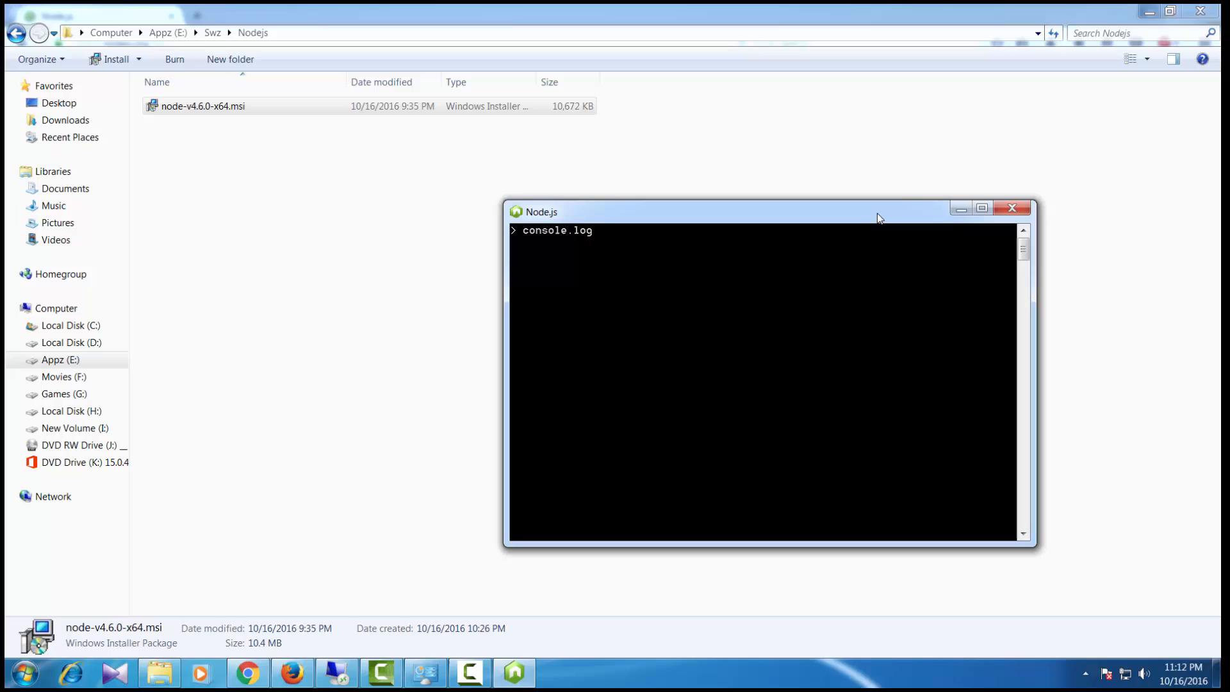
pyautogui.write('("Hello wor')
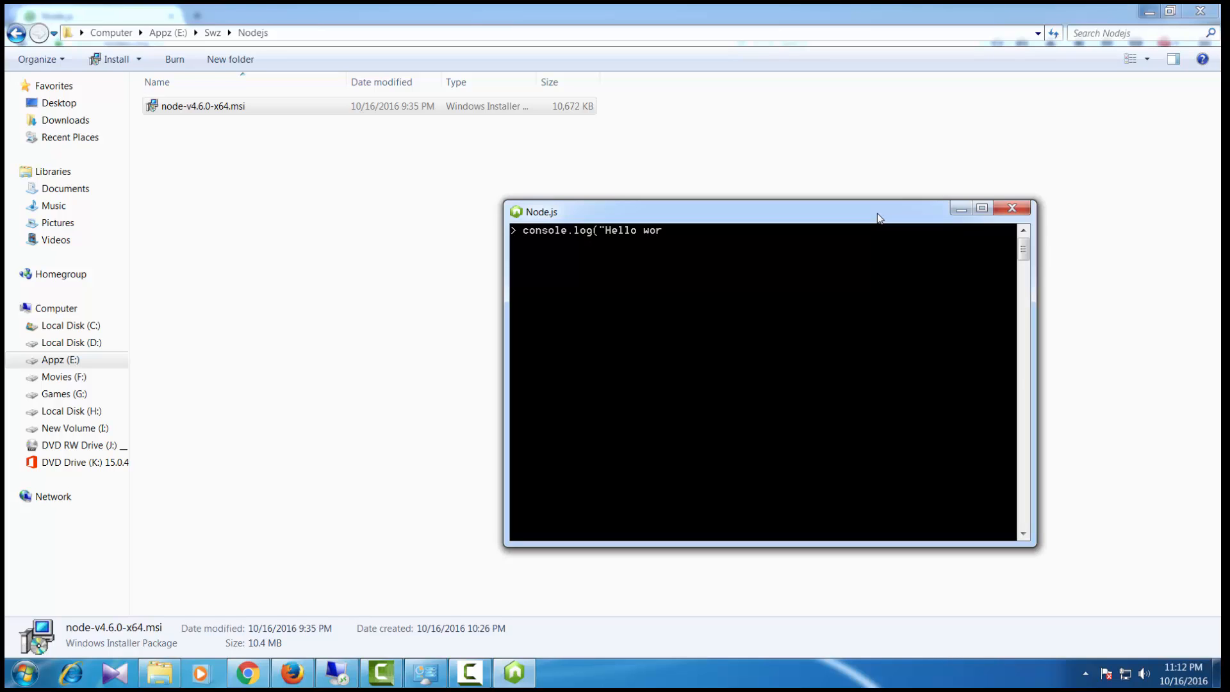
pyautogui.write('ld");')
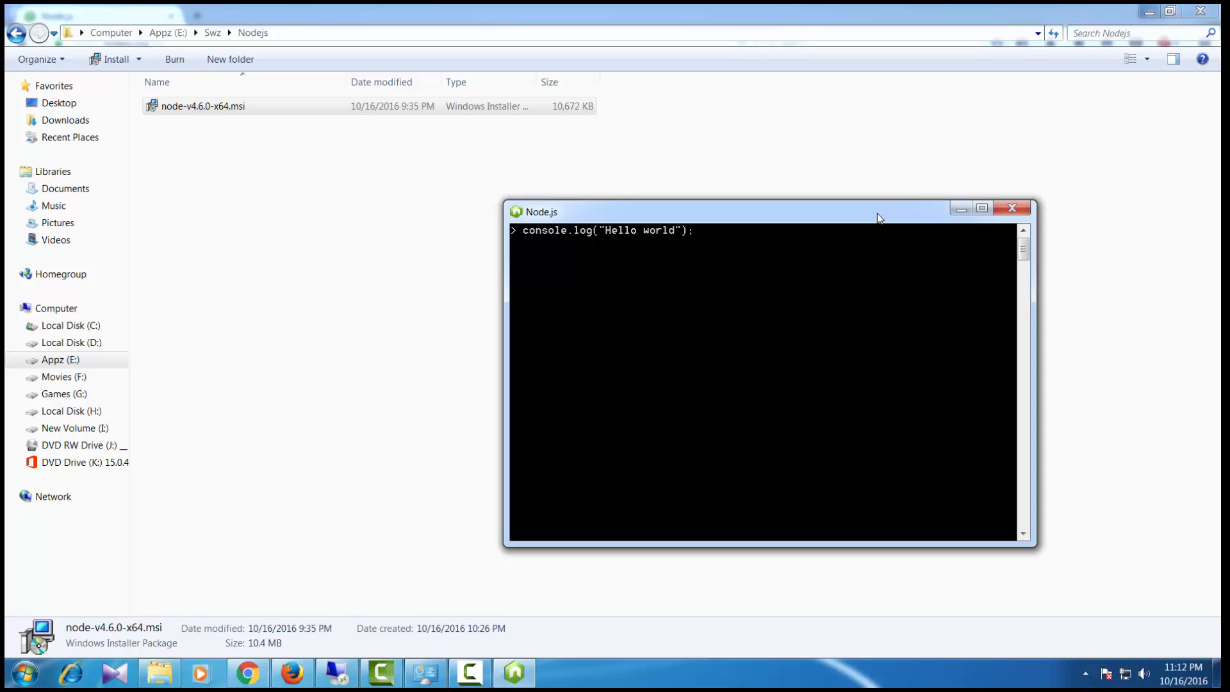
pyautogui.press('Return')
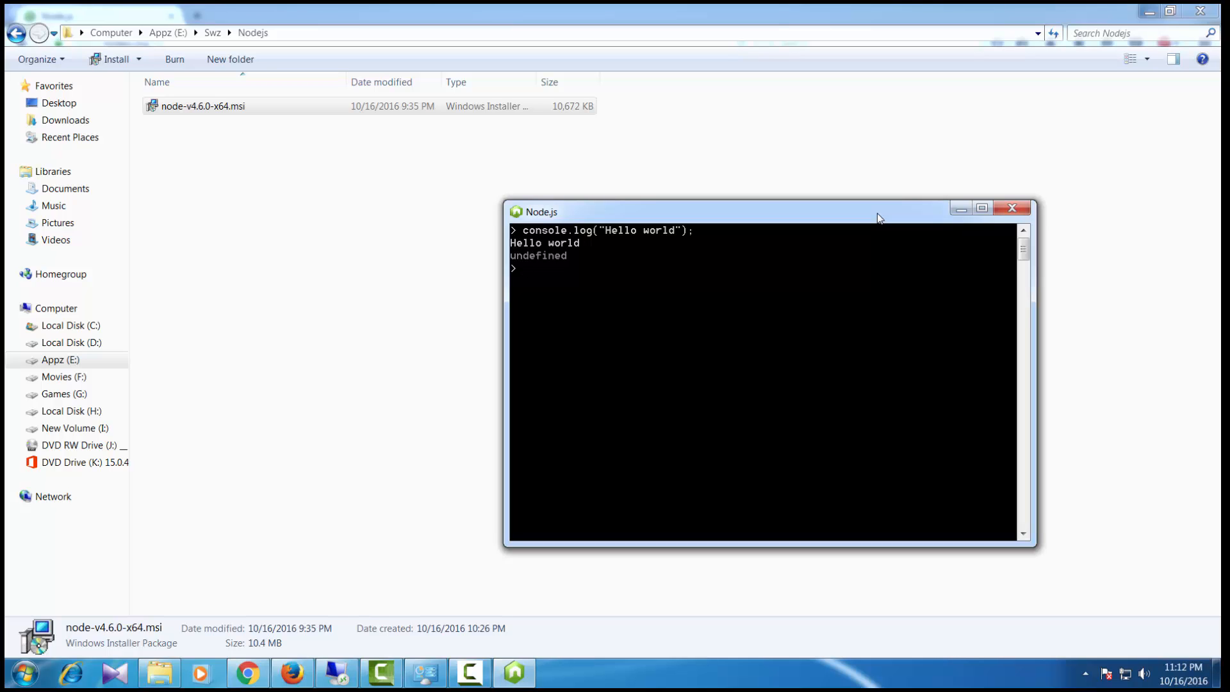
pyautogui.moveTo(426, 573)
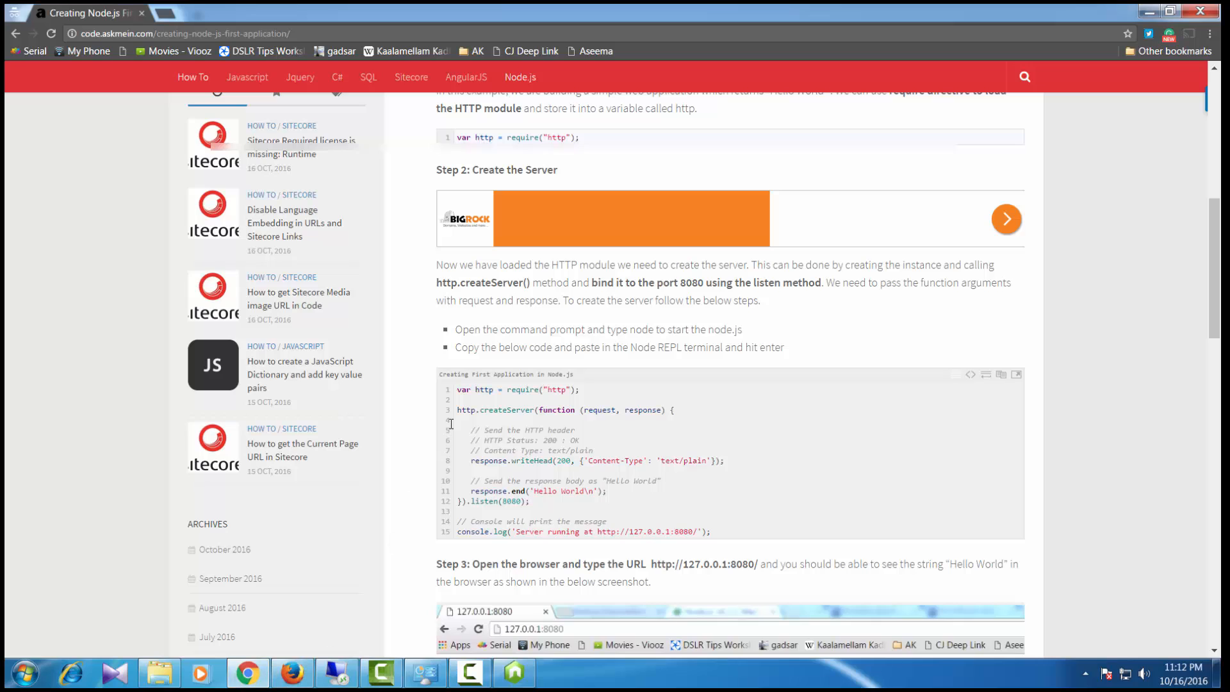
pyautogui.moveTo(453, 395)
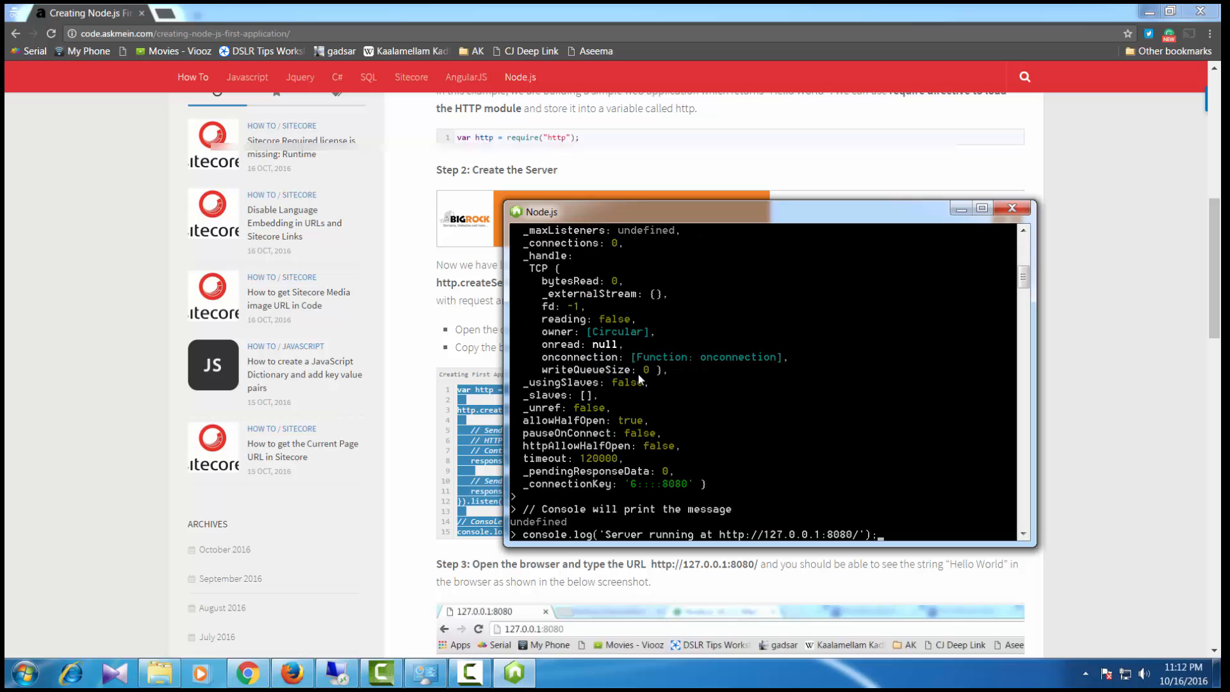
# Run the final line of the server code, then return to the tutorial page for the server address
pyautogui.press('Return')
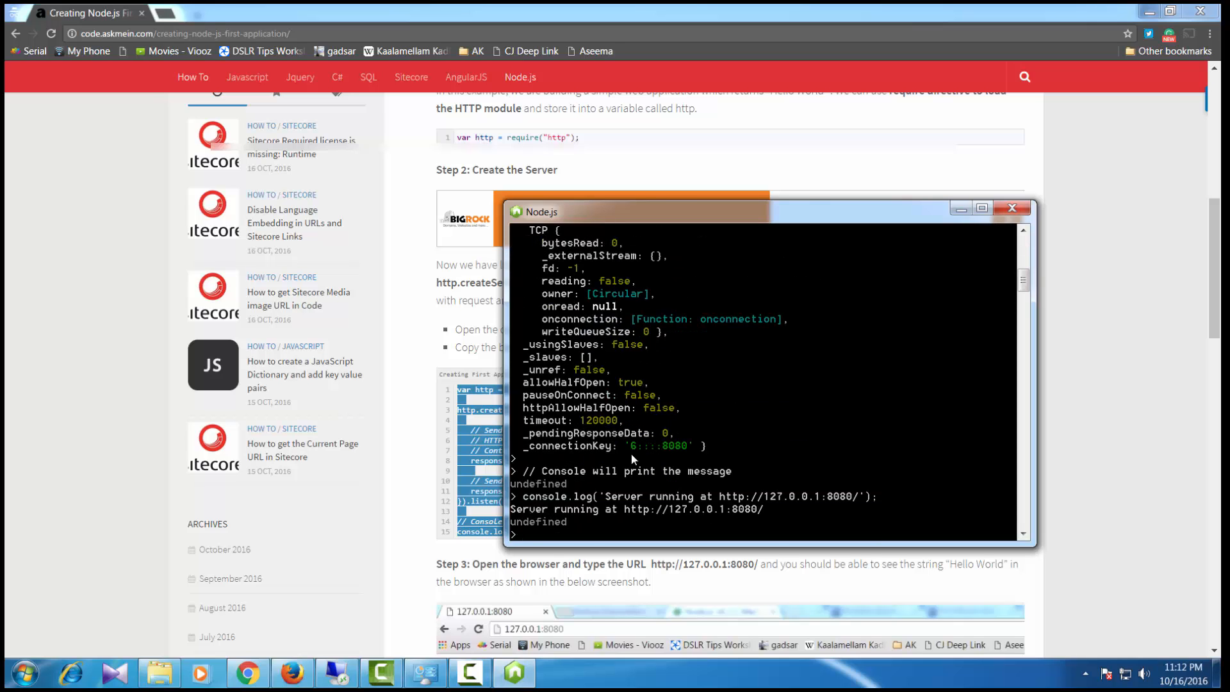
pyautogui.click(1011, 208)
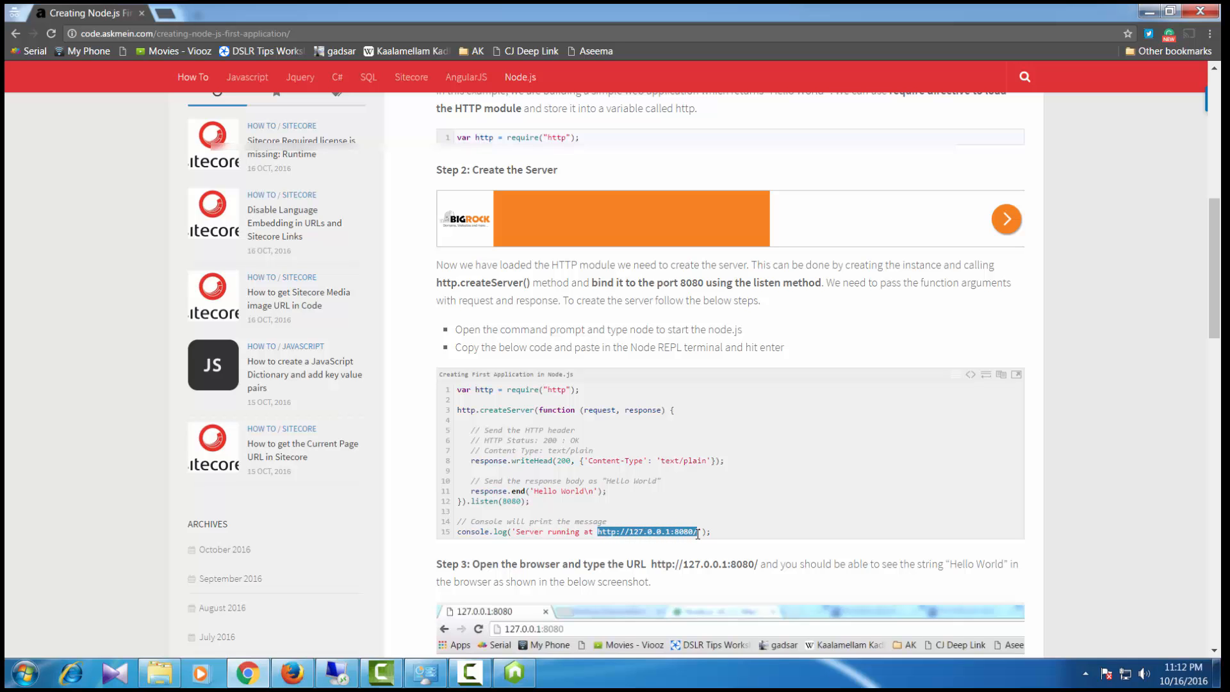
pyautogui.scroll(-3)
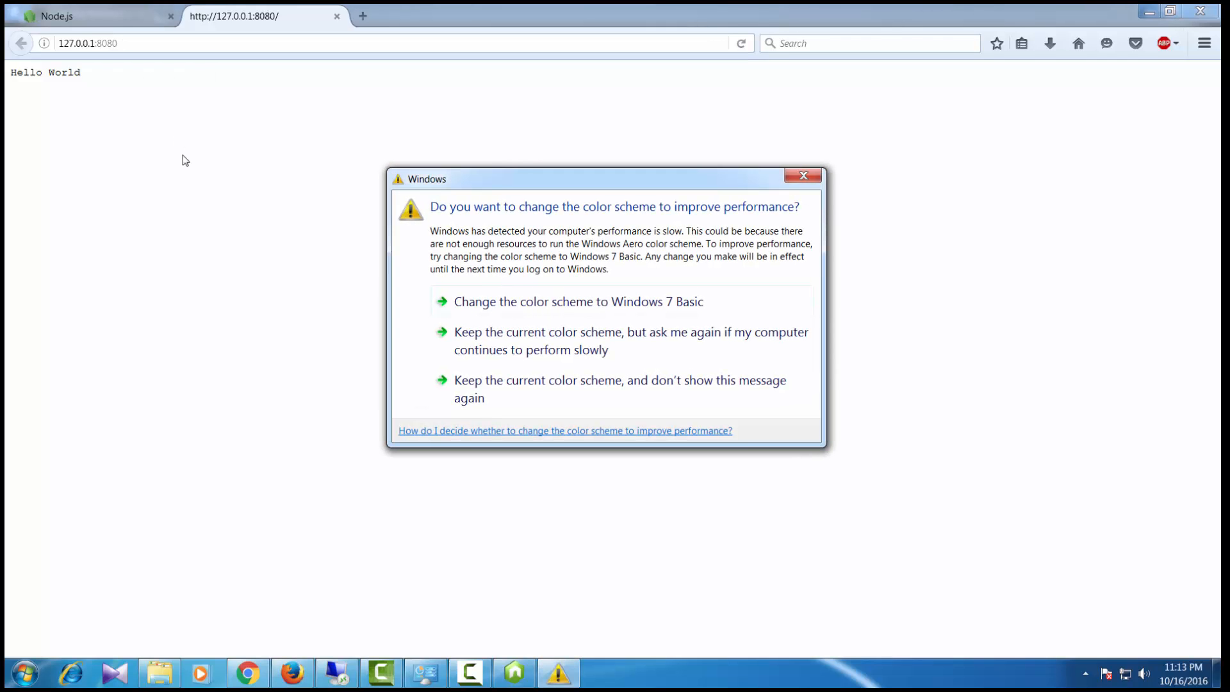
# Dismiss the Windows colour scheme warning over the Hello World page
pyautogui.click(802, 175)
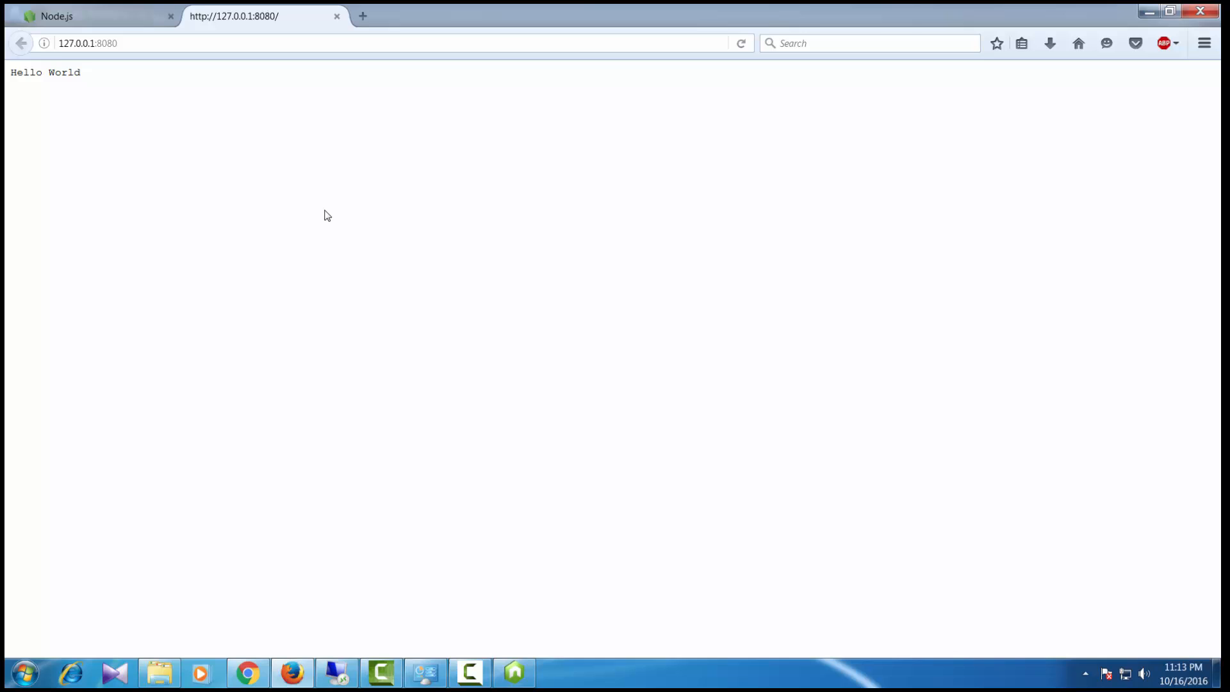